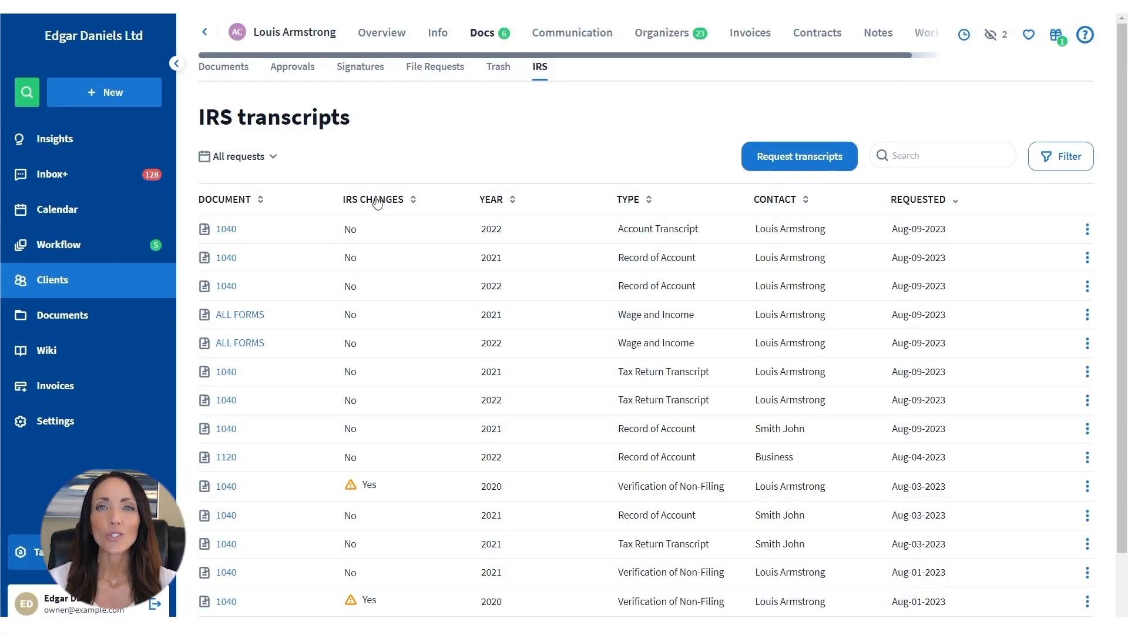
mouse_move(352, 485)
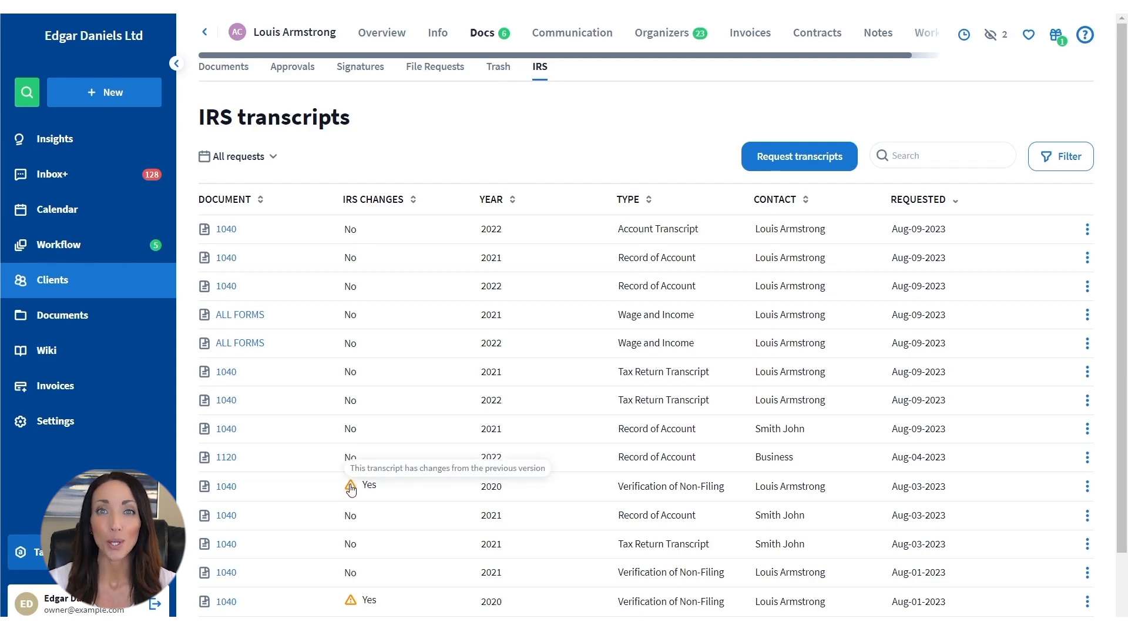
mouse_move(277, 161)
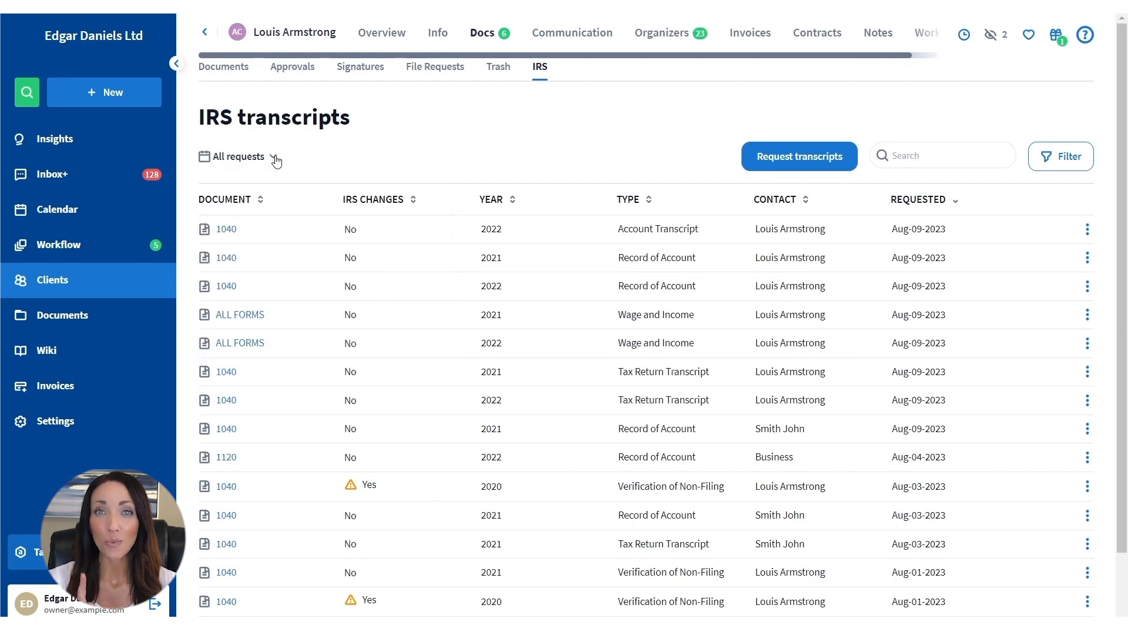
mouse_move(1072, 156)
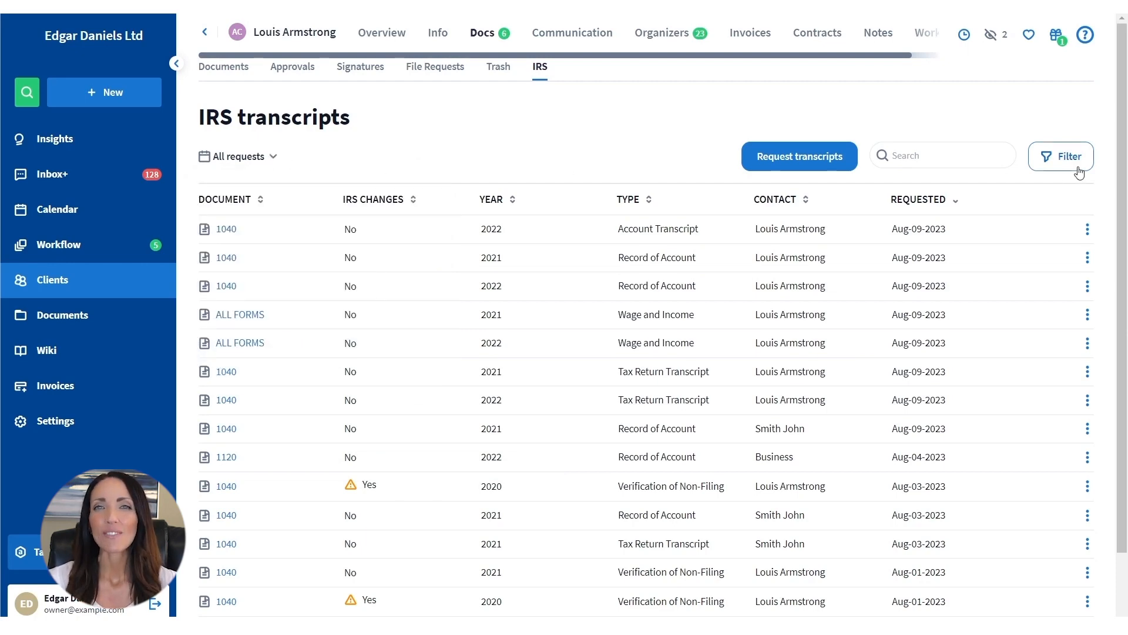
left_click(1068, 156)
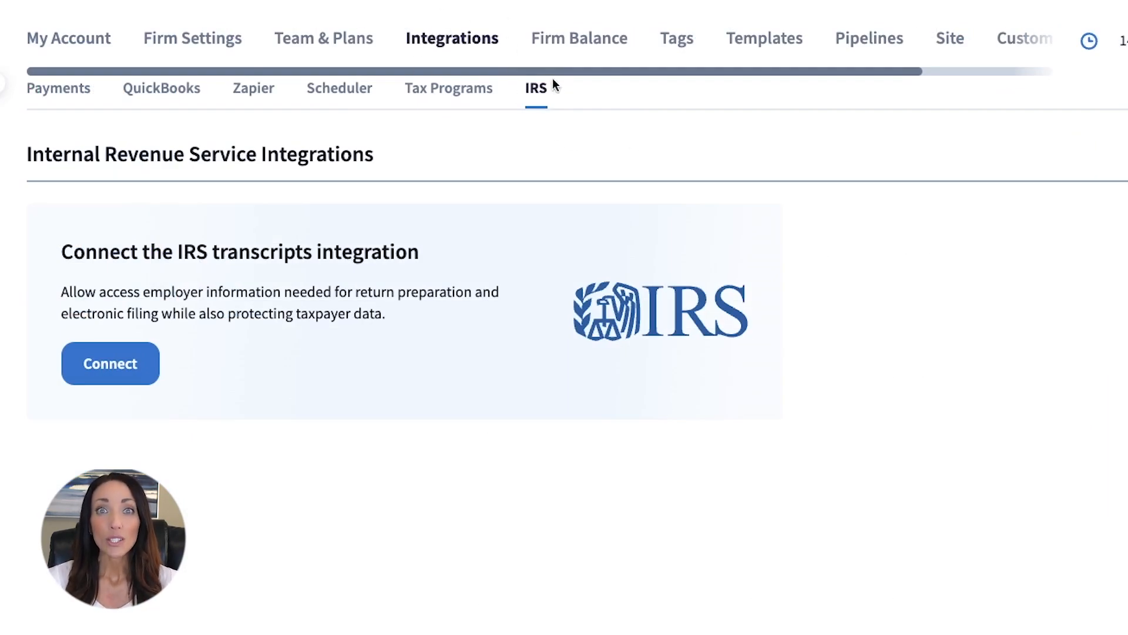
left_click(111, 363)
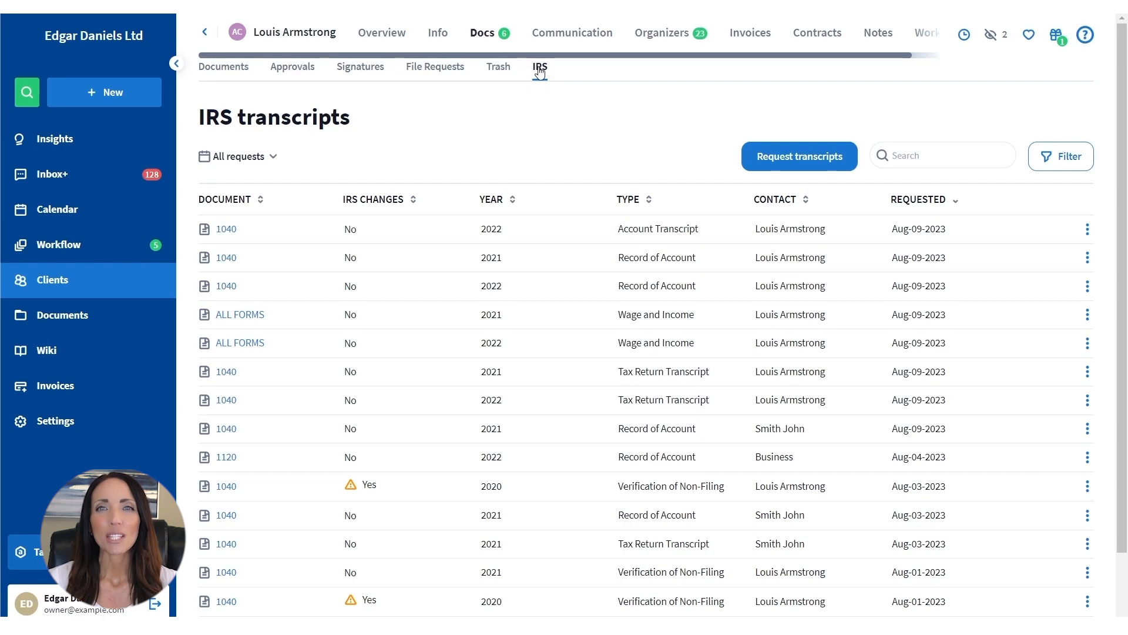
mouse_move(234, 284)
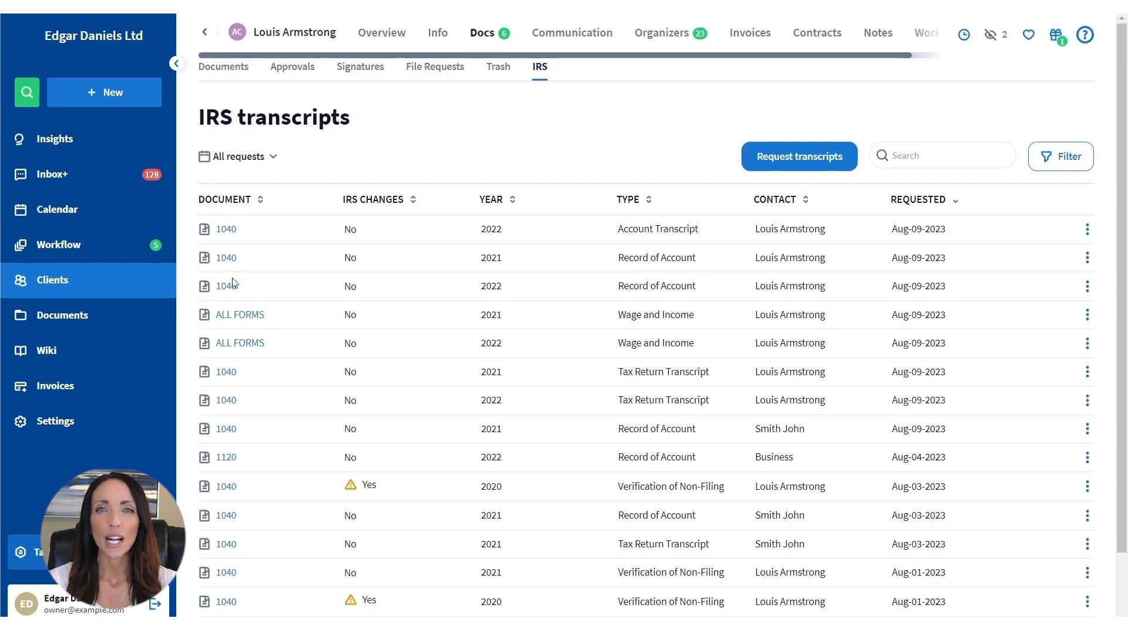
mouse_move(369, 222)
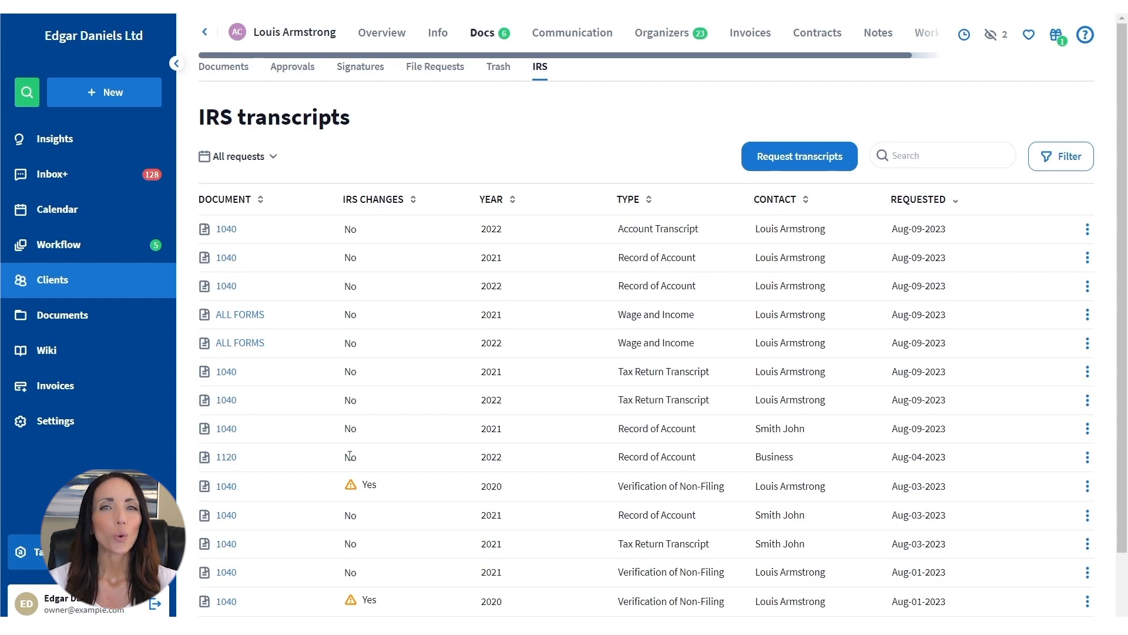
mouse_move(350, 485)
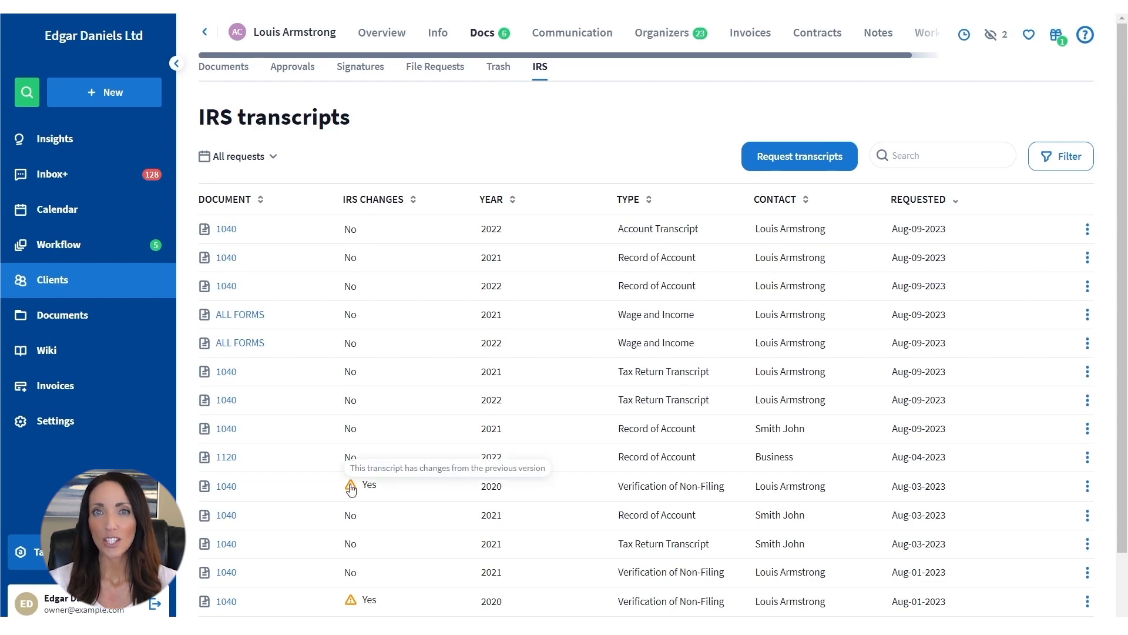
mouse_move(295, 223)
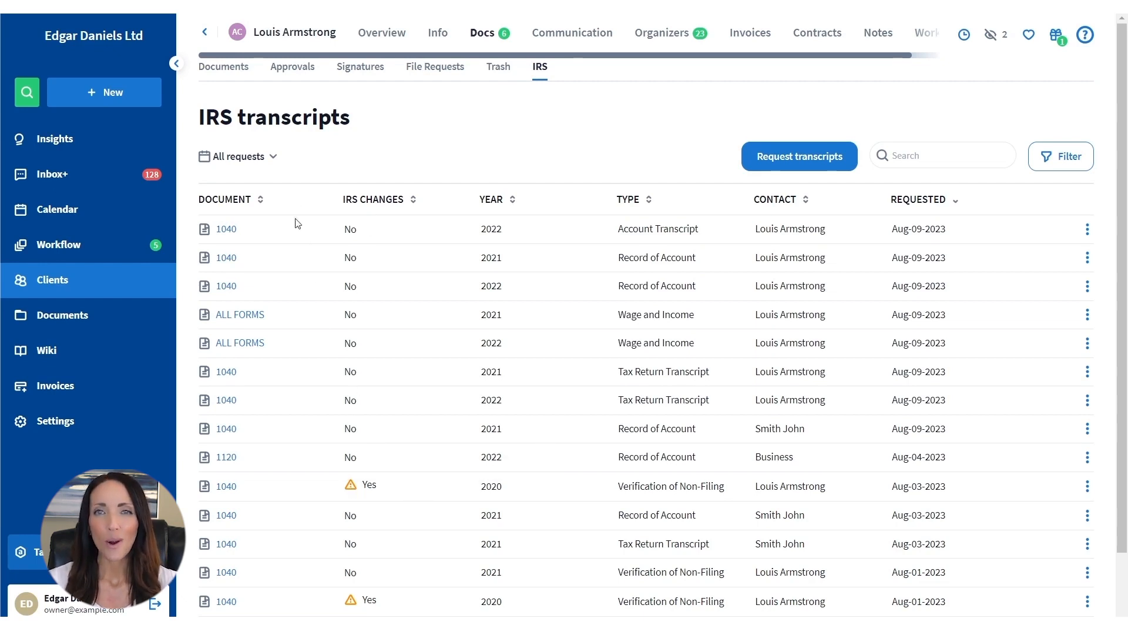